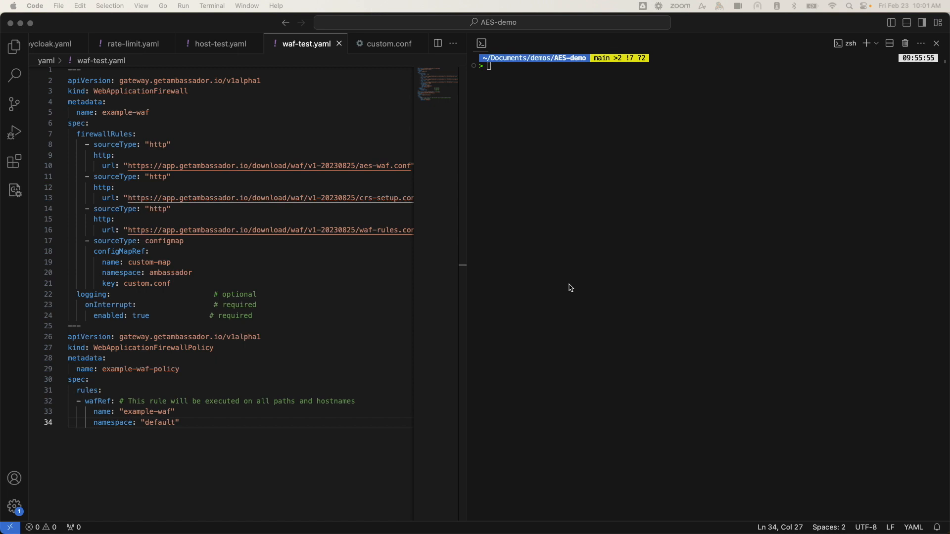
mouse_move(516, 278)
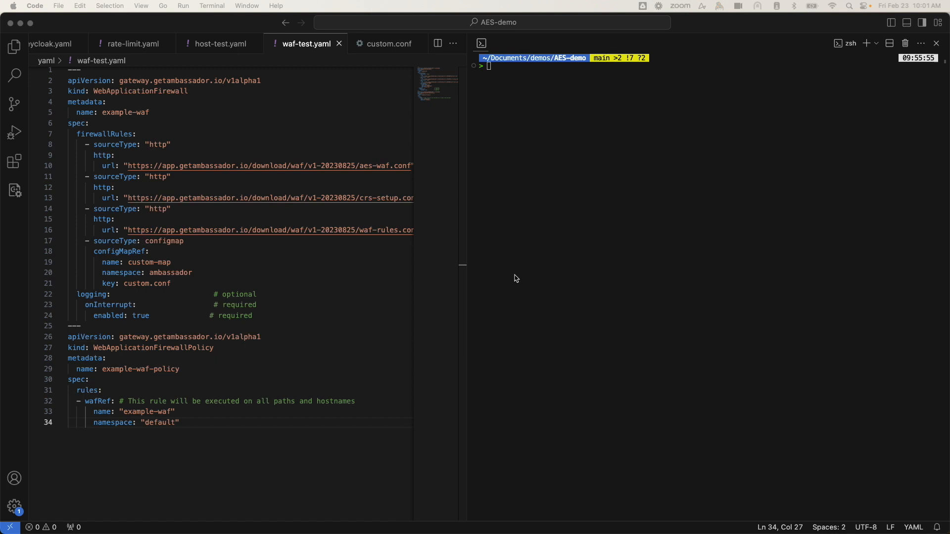
mouse_move(148, 192)
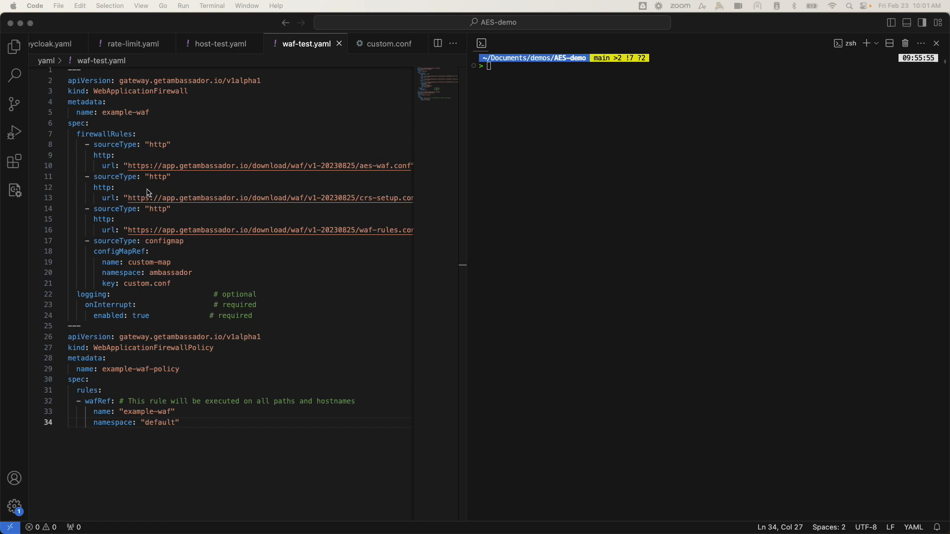
mouse_move(555, 381)
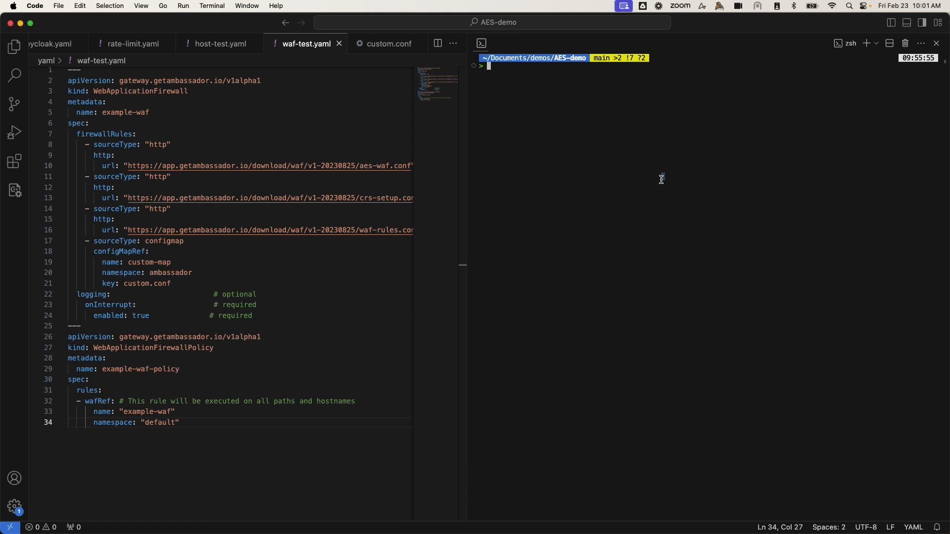
Run kubectl apply with a heredoc defining the example-waf WebApplicationFirewall manifest.
type("kubectl apply -f -<<EOF")
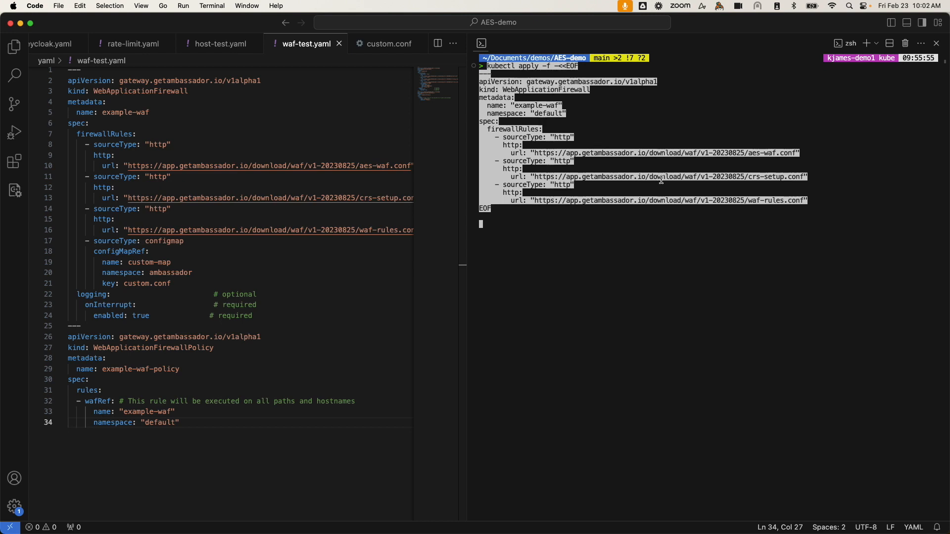
mouse_move(636, 214)
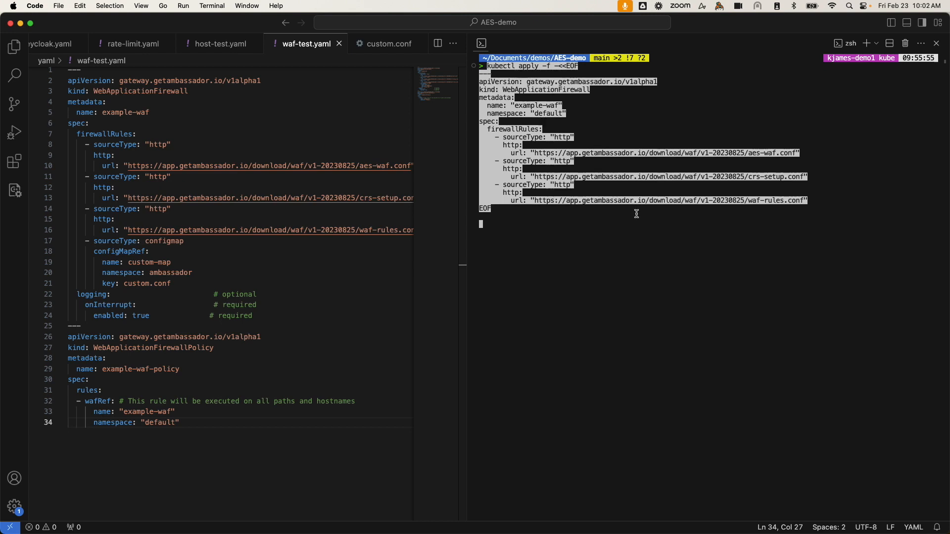
mouse_move(623, 225)
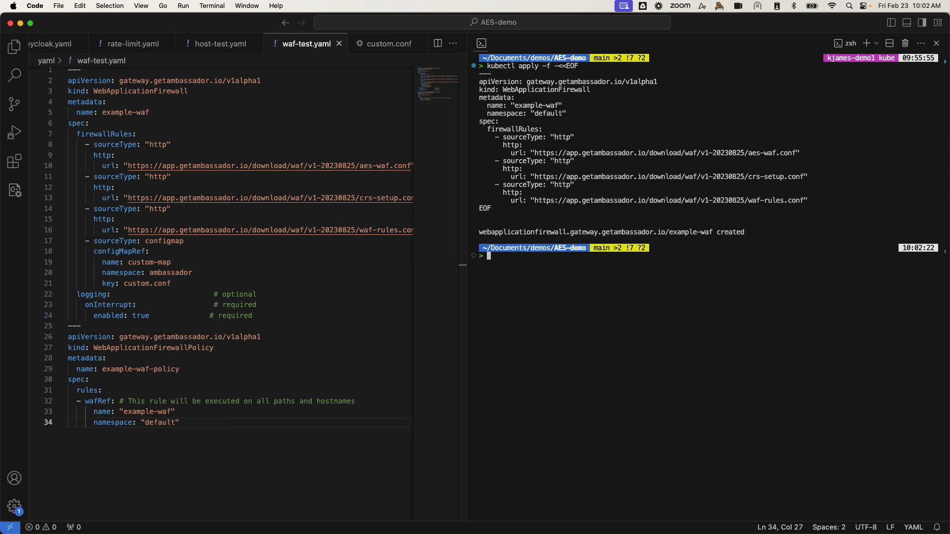
mouse_move(713, 312)
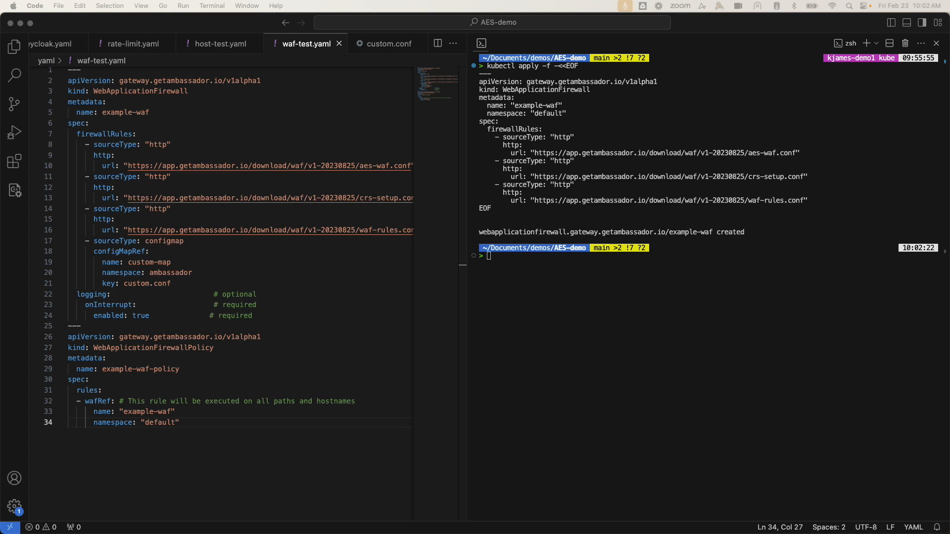
mouse_move(592, 276)
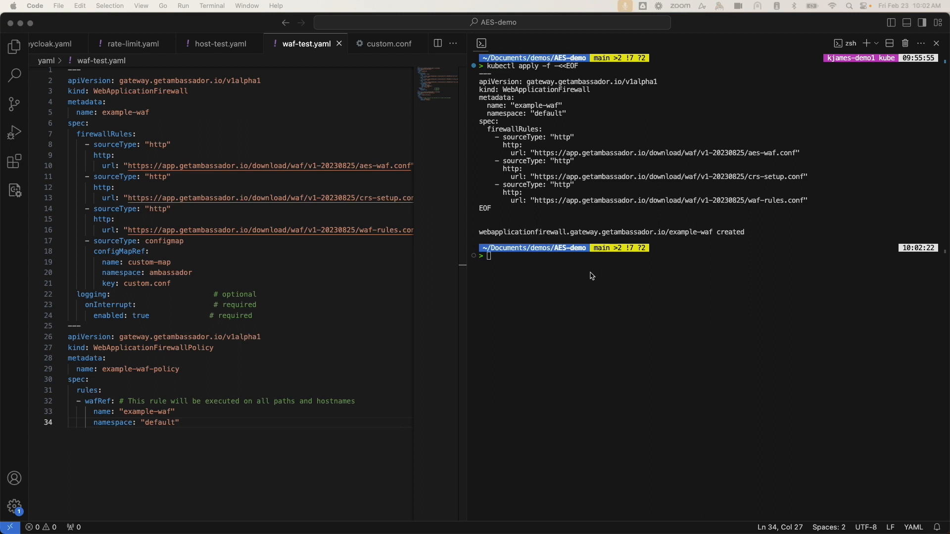
Run kubectl apply with a heredoc defining example-waf-policy targeting example-waf in default.
type("kubectl apply -f -<<EOF")
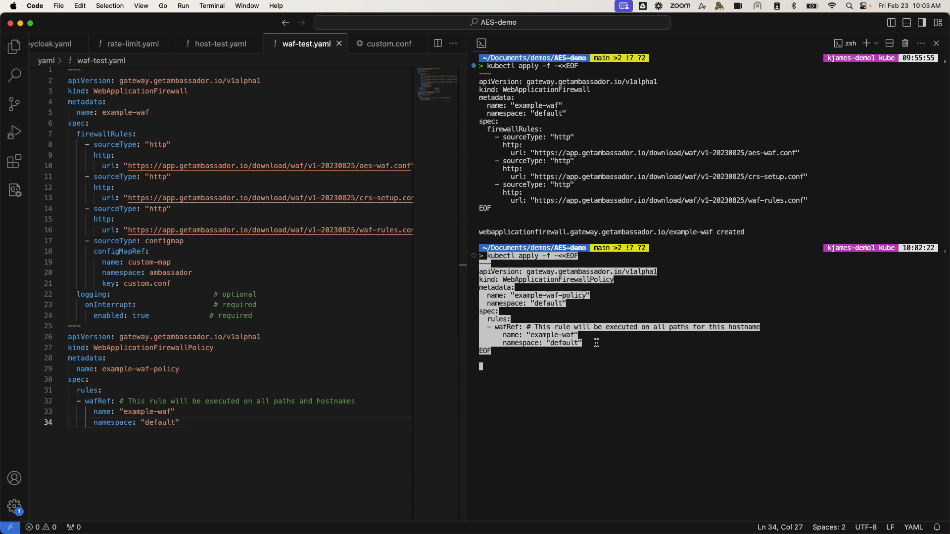
mouse_move(599, 342)
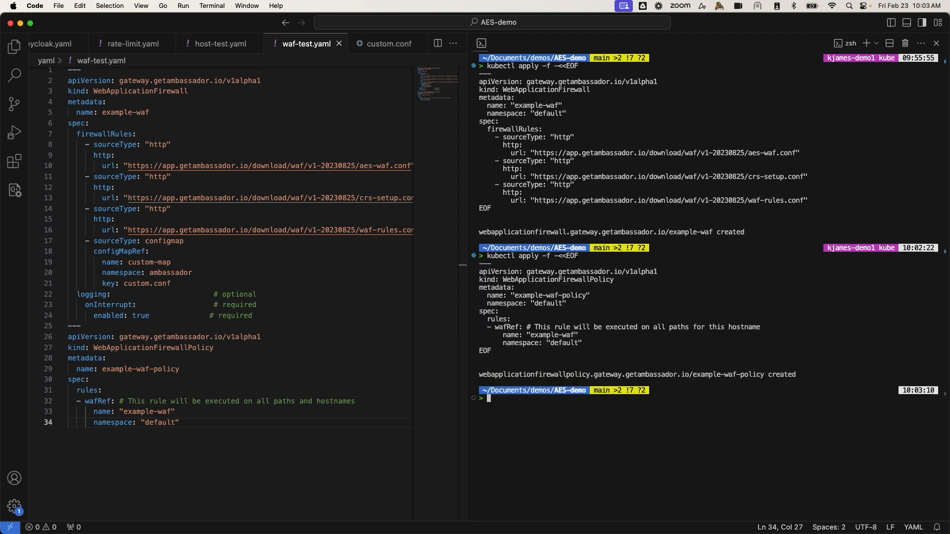
mouse_move(812, 370)
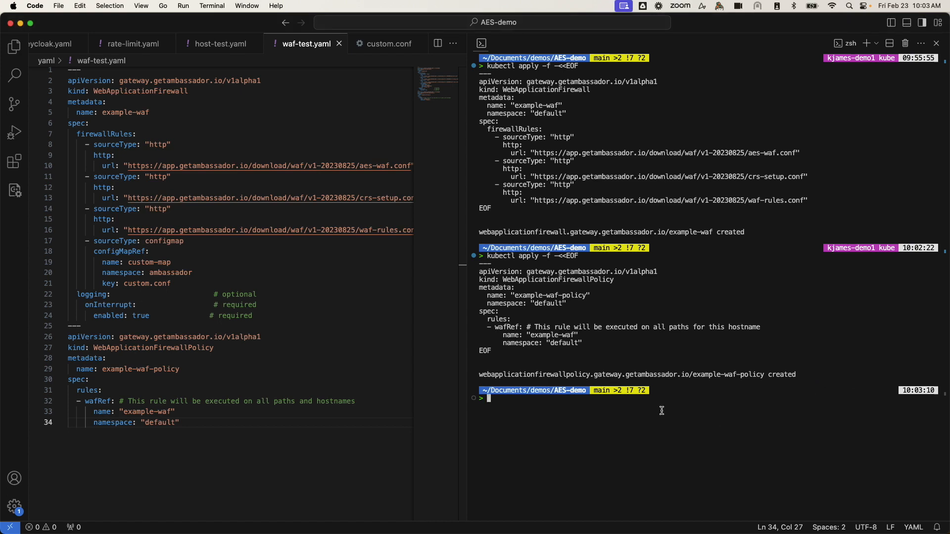
Curl the /test URL with User-Agent Arachni/0.2.1 and get 403 Forbidden.
type("curl https://emoji.kjames.k736.net/test -H 'User-Agent: Arachni/0.2.1'")
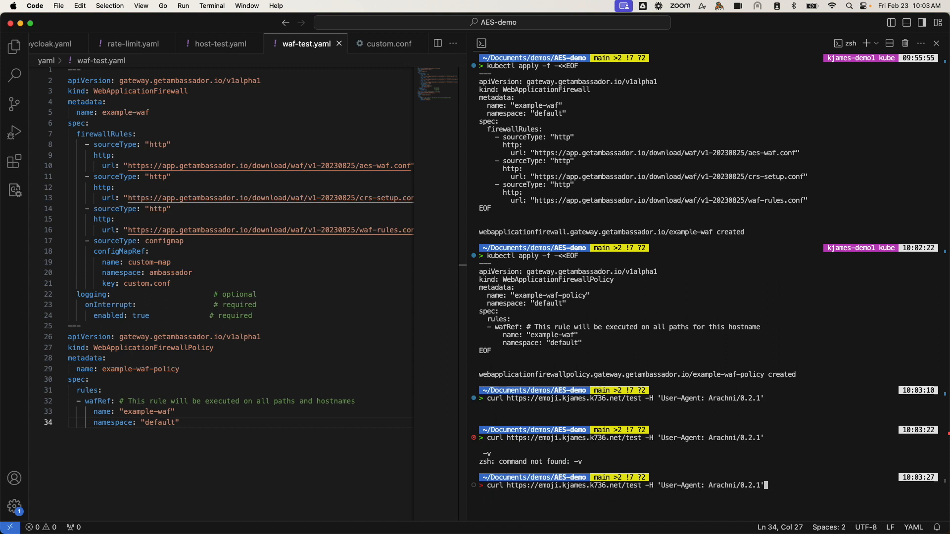
key("Enter")
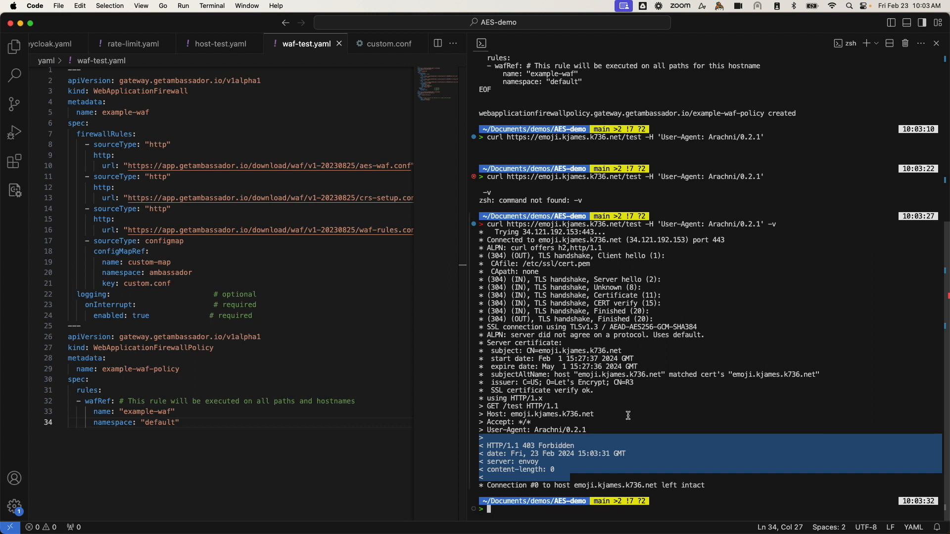
mouse_move(682, 411)
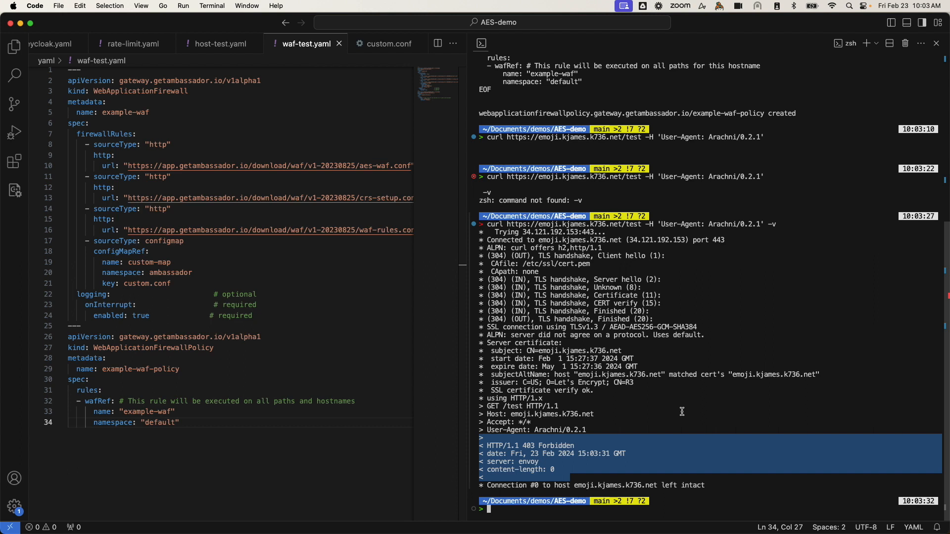
mouse_move(680, 411)
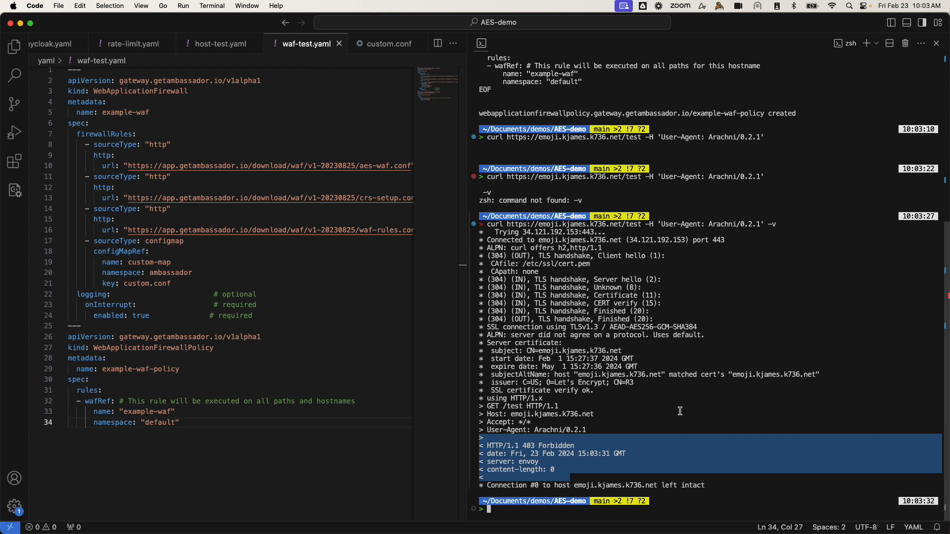
type("curl https://emoji.kjames.k736.net/test -H 'User-Agent: Arachni/0.2.1' -v")
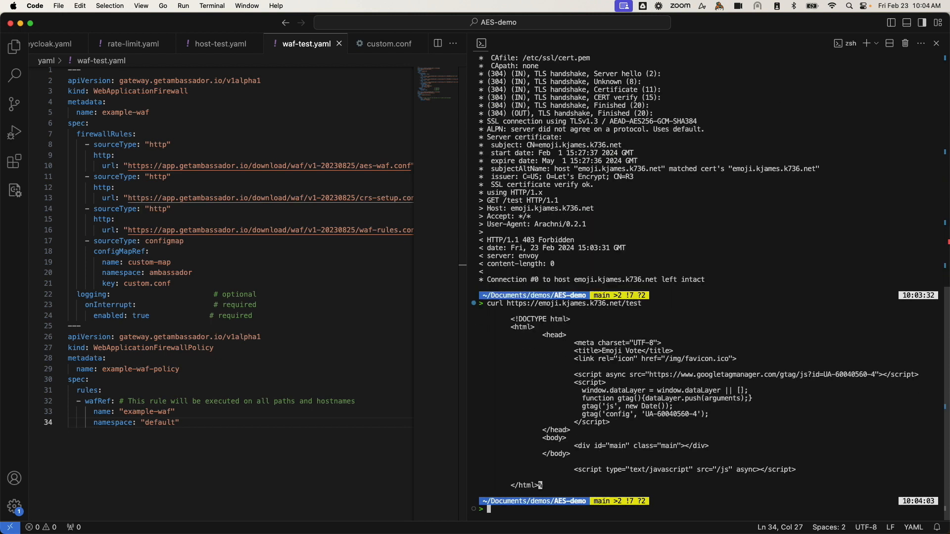
mouse_move(612, 486)
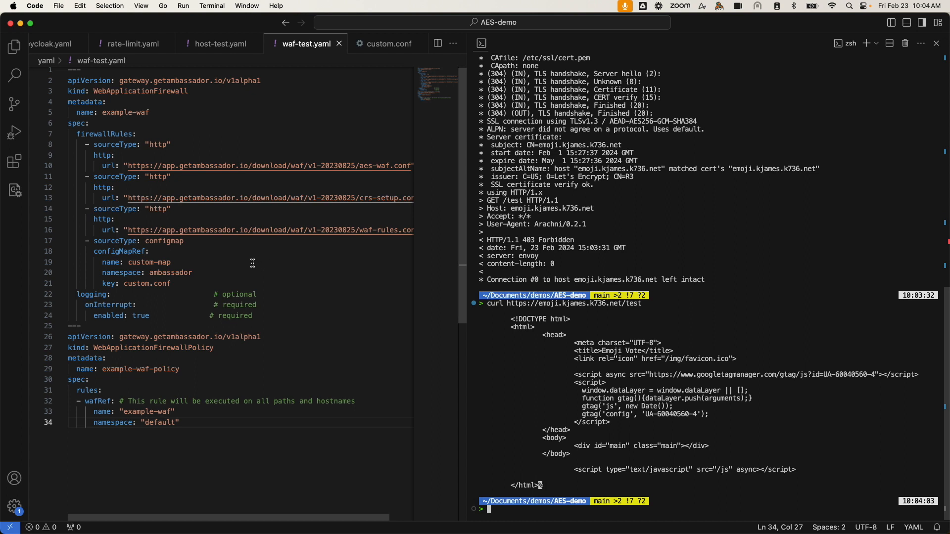
left_click_drag(77, 294, 278, 315)
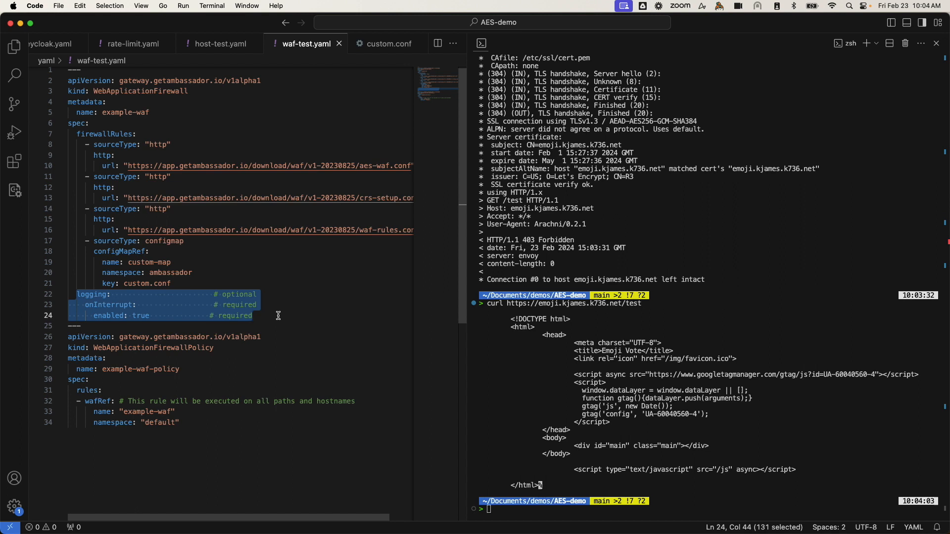
mouse_move(278, 315)
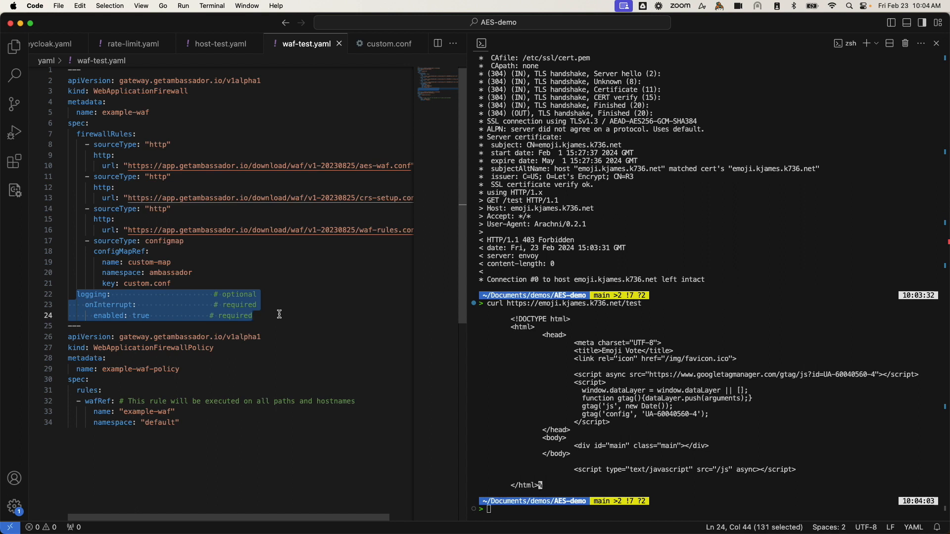
mouse_move(267, 310)
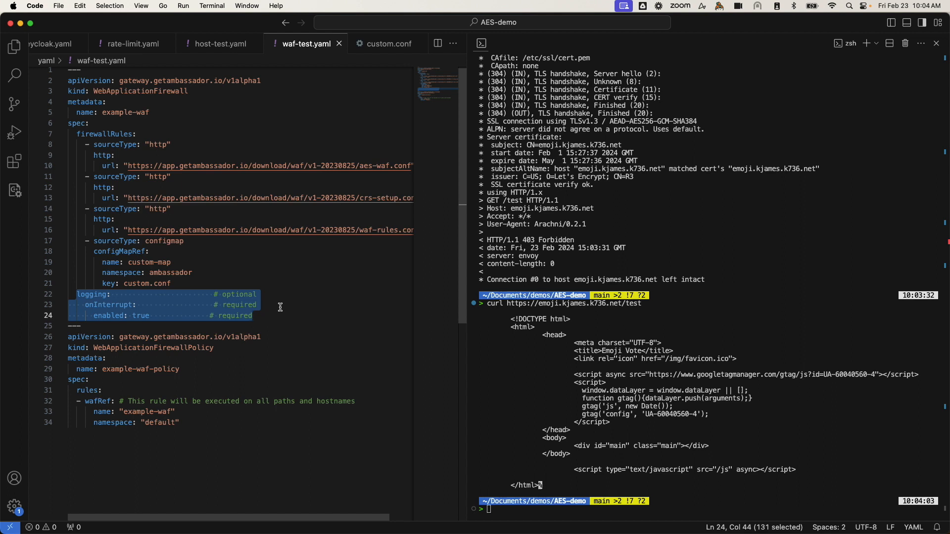
mouse_move(275, 306)
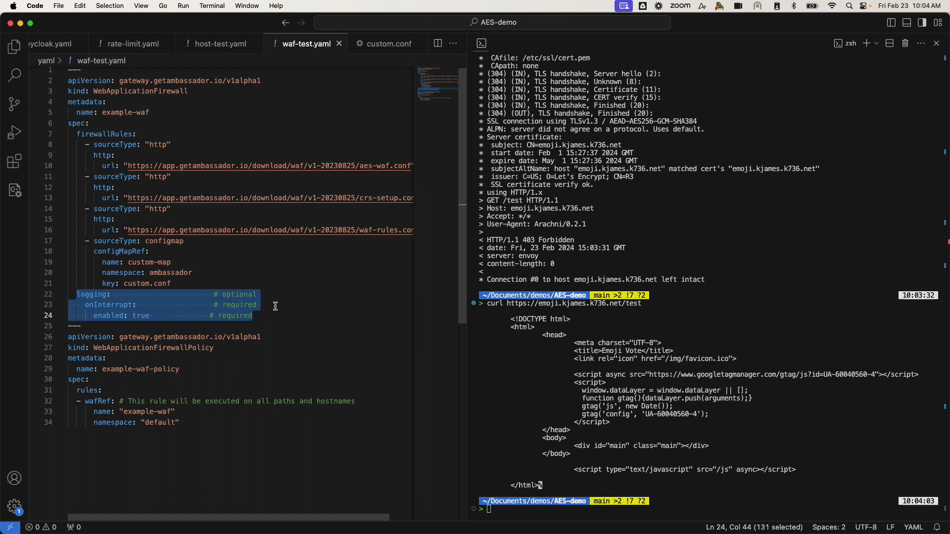
mouse_move(297, 298)
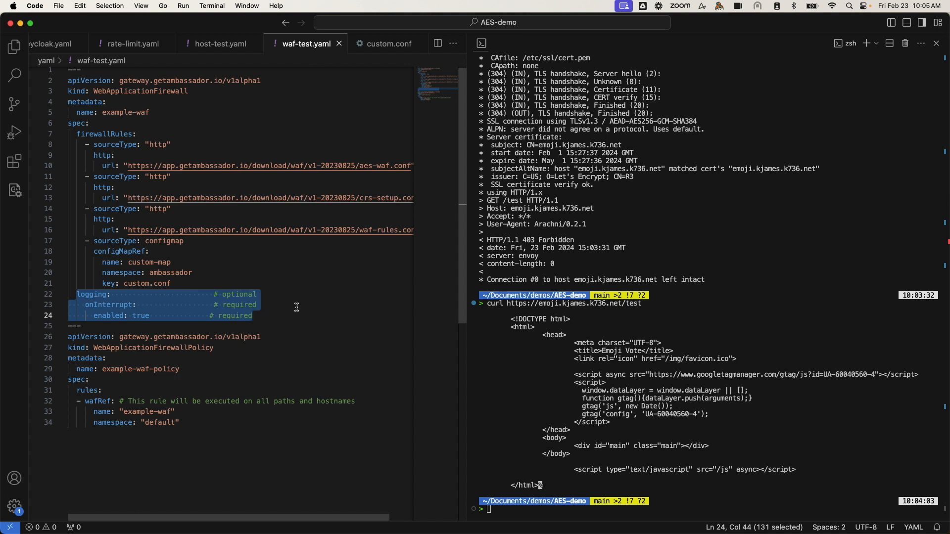
left_click(77, 294)
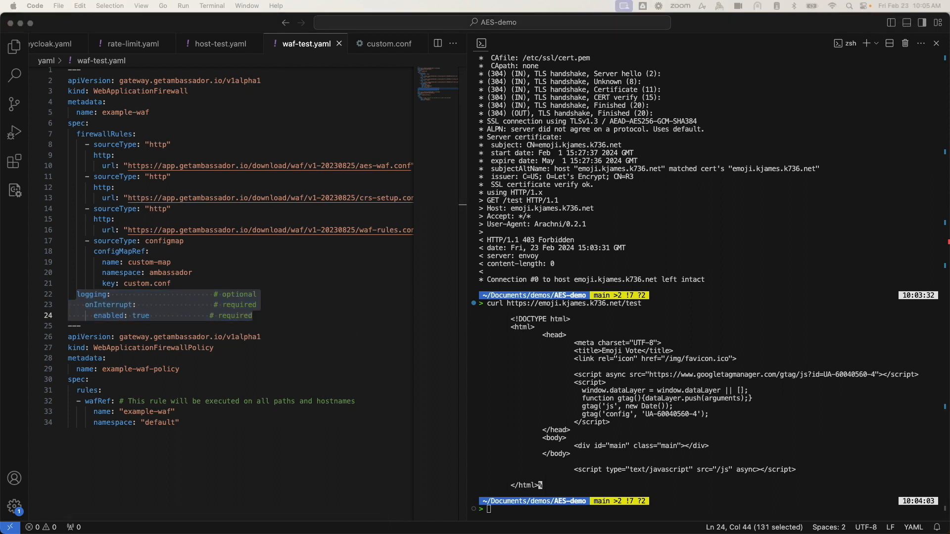
mouse_move(436, 306)
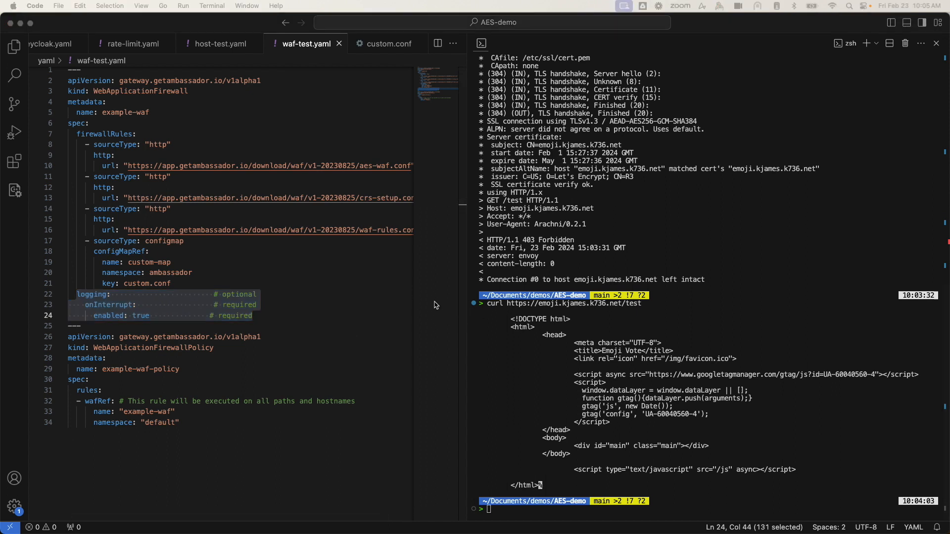
mouse_move(394, 304)
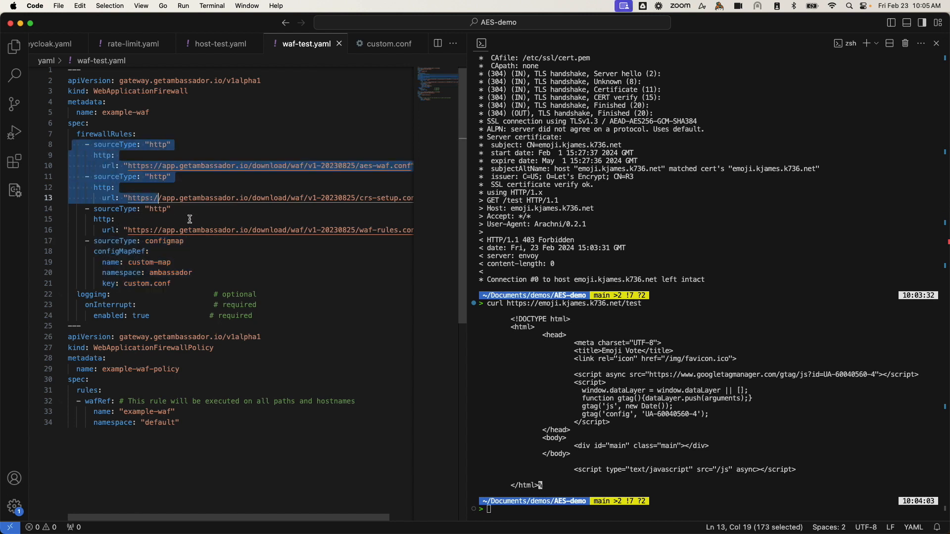
Show custom.conf with its SecRule blocking kay-storage-dataserviceops URIs in phase 1.
double_click(170, 273)
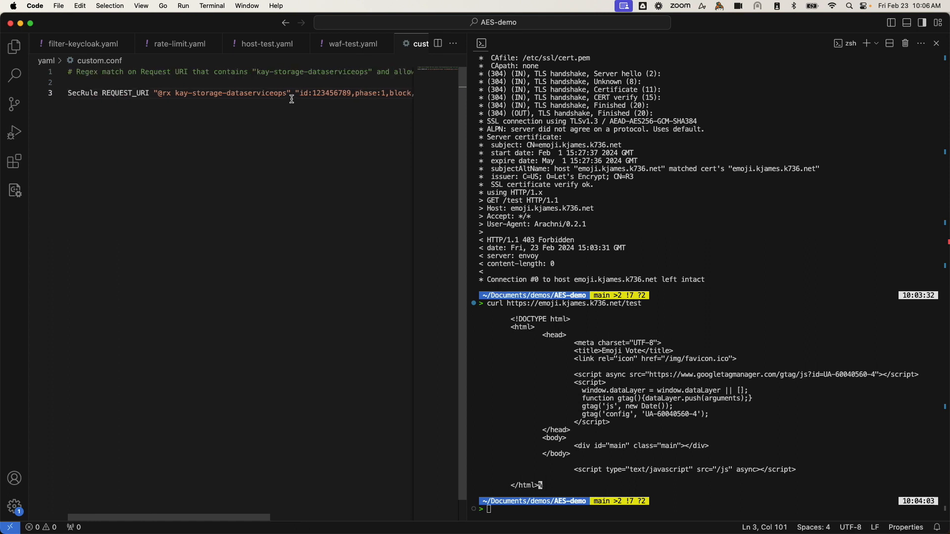
Show waf-test.yaml's configmap rule source referencing custom-map and custom.conf.
left_click(352, 44)
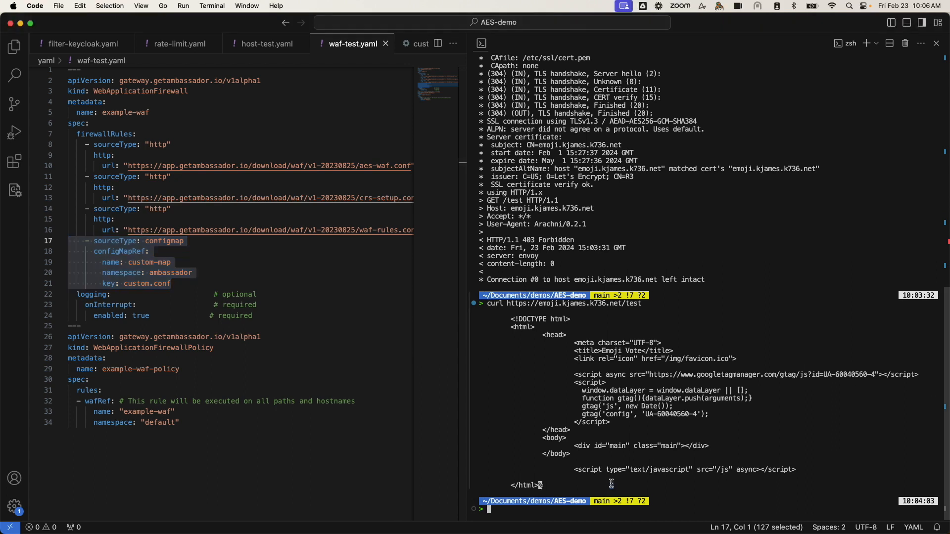
Run kubectl create configmap custom-map -n ambassador from custom.conf, which already exists.
type("kubectl create configmap custom-map -n ambassador --from-file=./custom.conf")
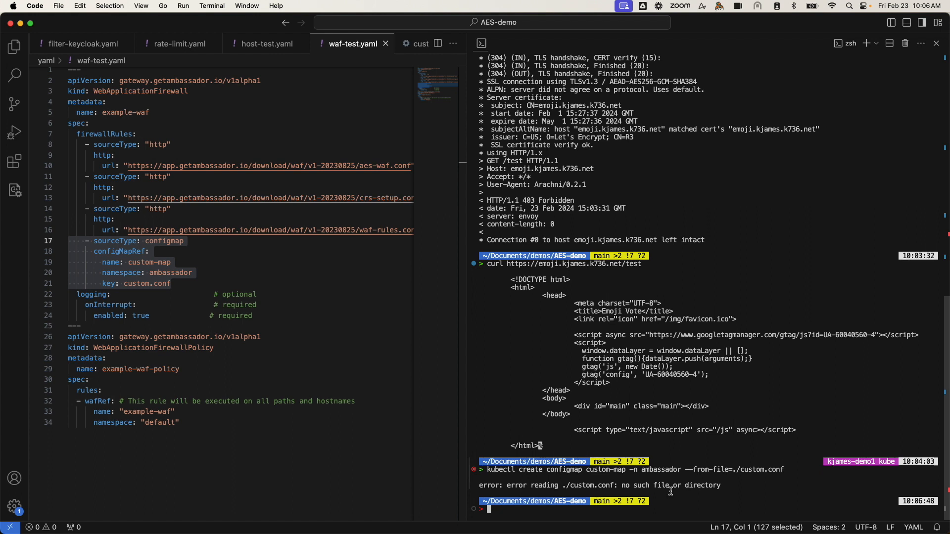
type("kubectl create configmap custom-map -n ambassador --from-file=./custom.conf")
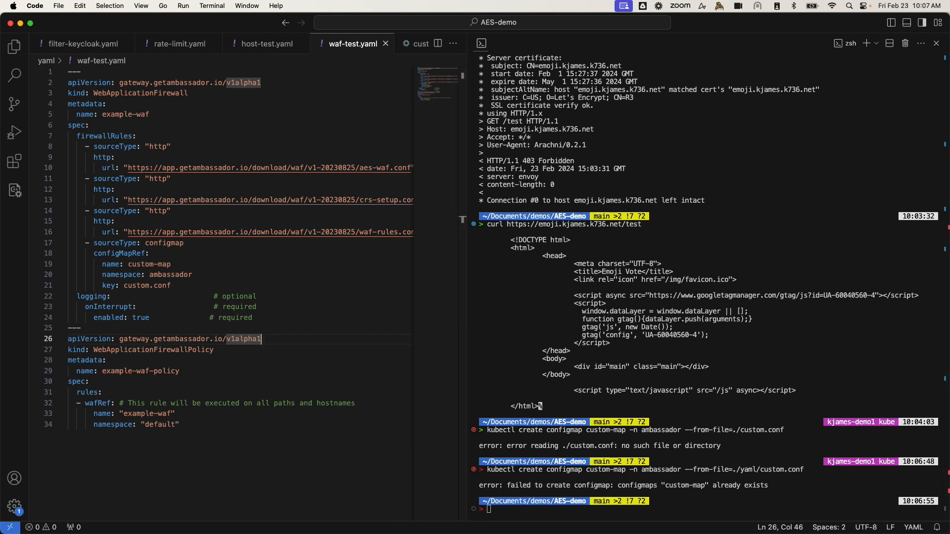
Apply ./yaml/waf-test.yaml, configuring example-waf and example-waf-policy.
type("kubectl apply -f")
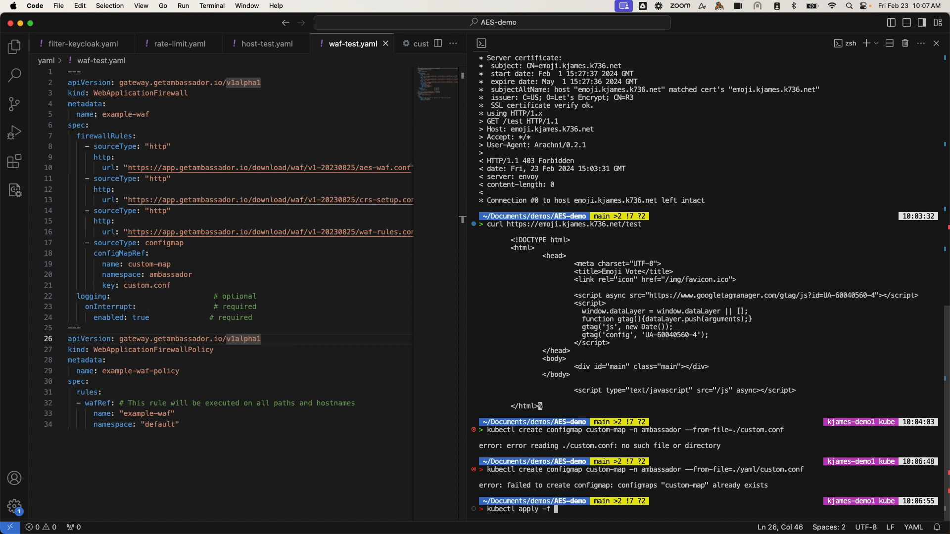
type("./yaml/")
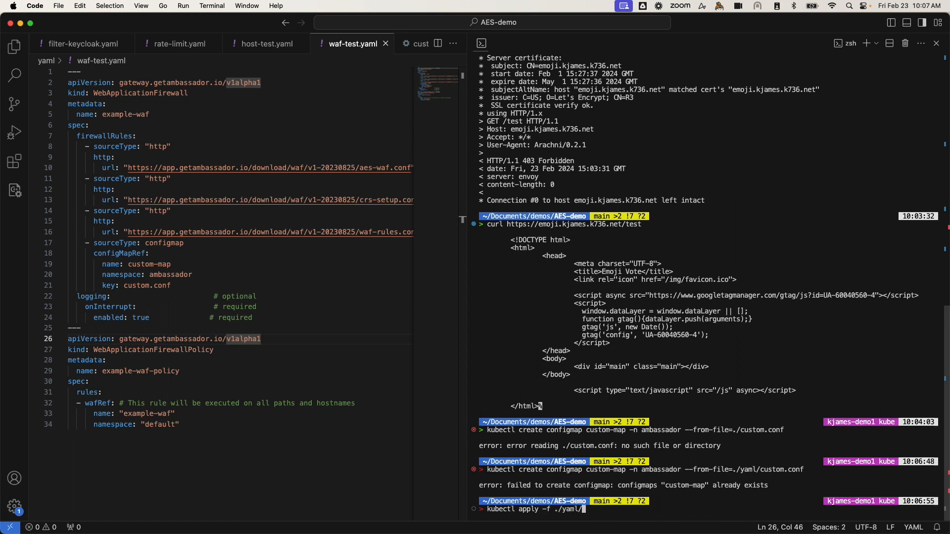
type("waf-tst.yaml")
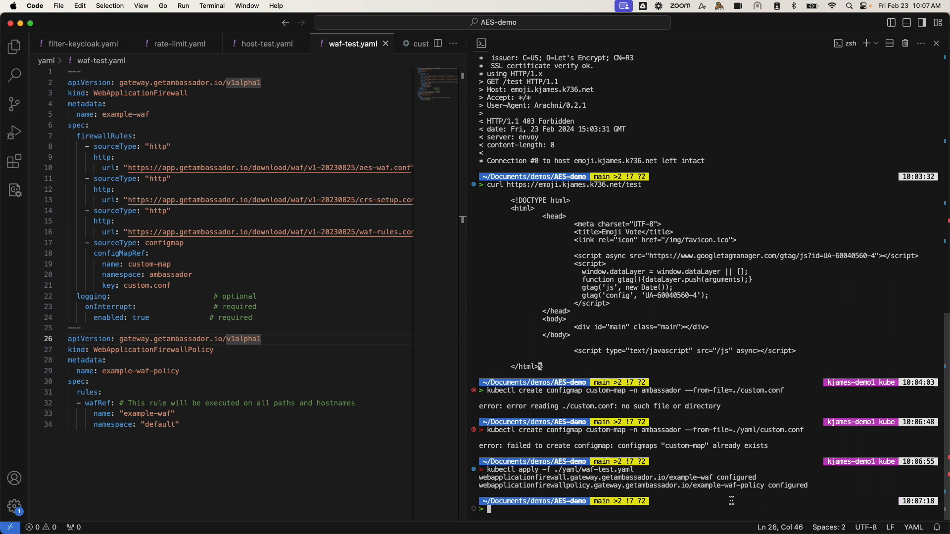
mouse_move(820, 484)
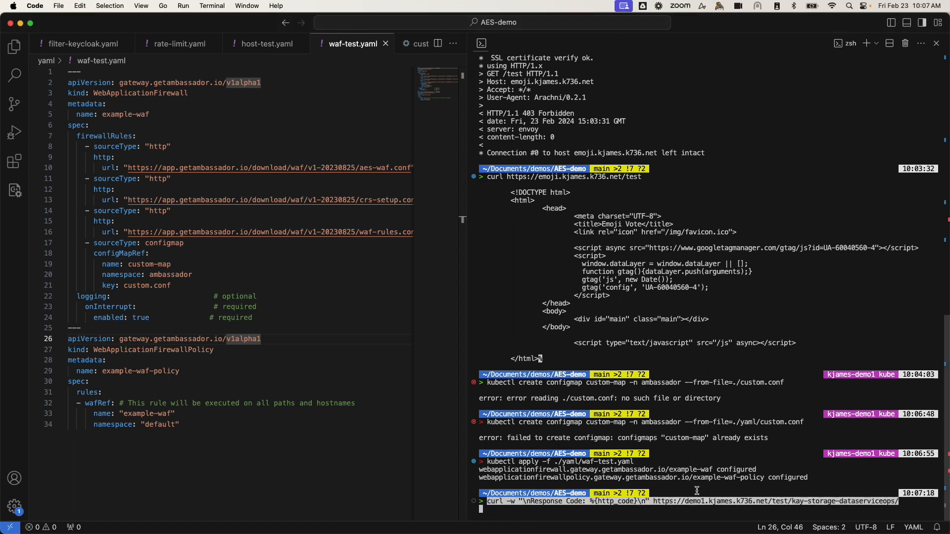
Curl the kay-storage-dataserviceops path (403) and the site root (200).
key("Return")
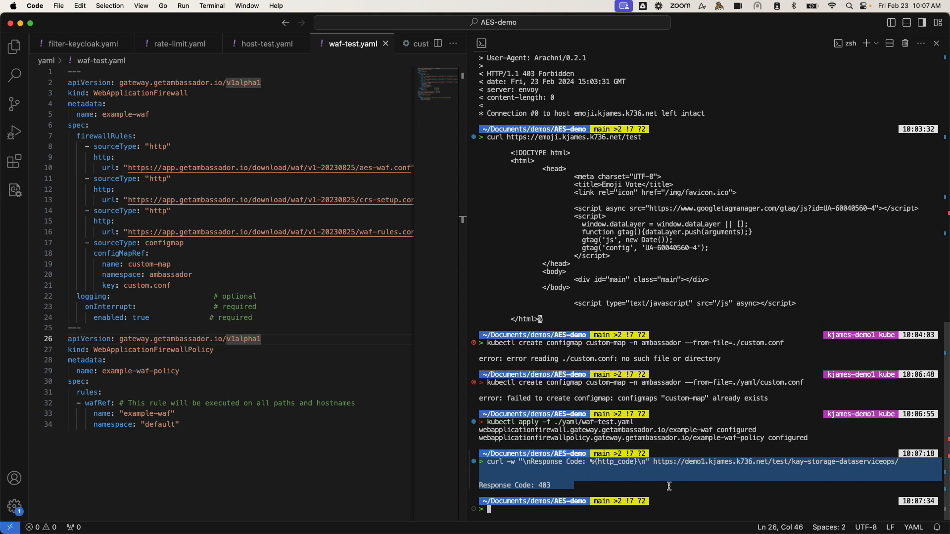
mouse_move(694, 483)
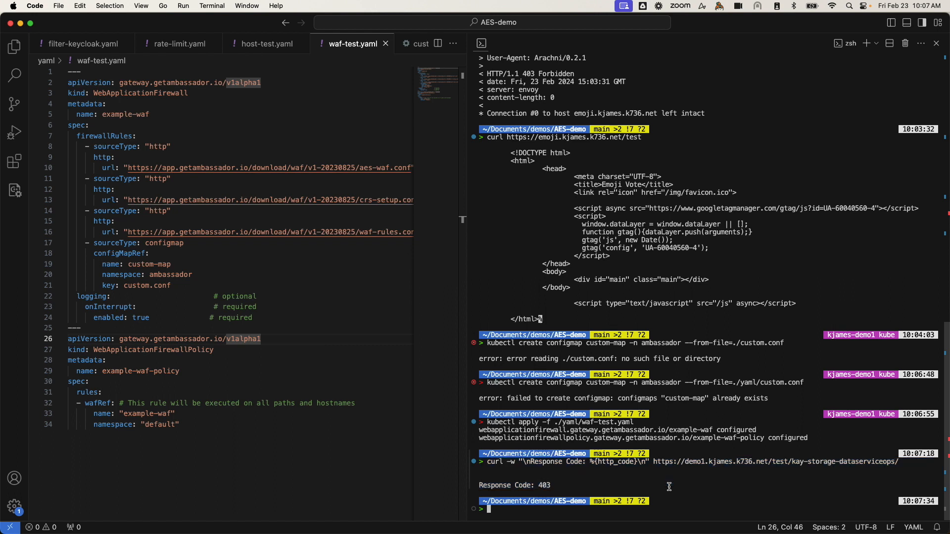
mouse_move(676, 503)
type("curl -w \"\\nResponse Code: %{http_code}\\n\" https://demo1.kjames.k736.net/")
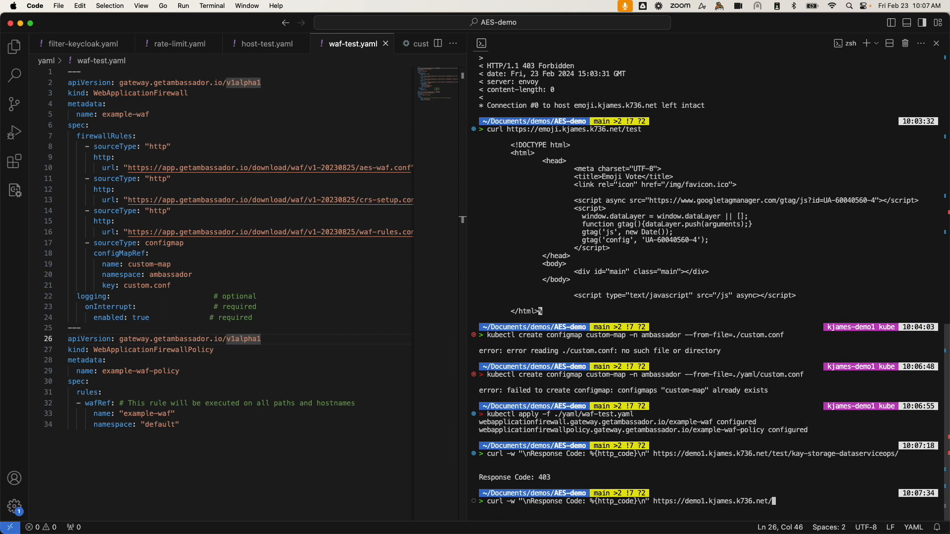
key("Enter")
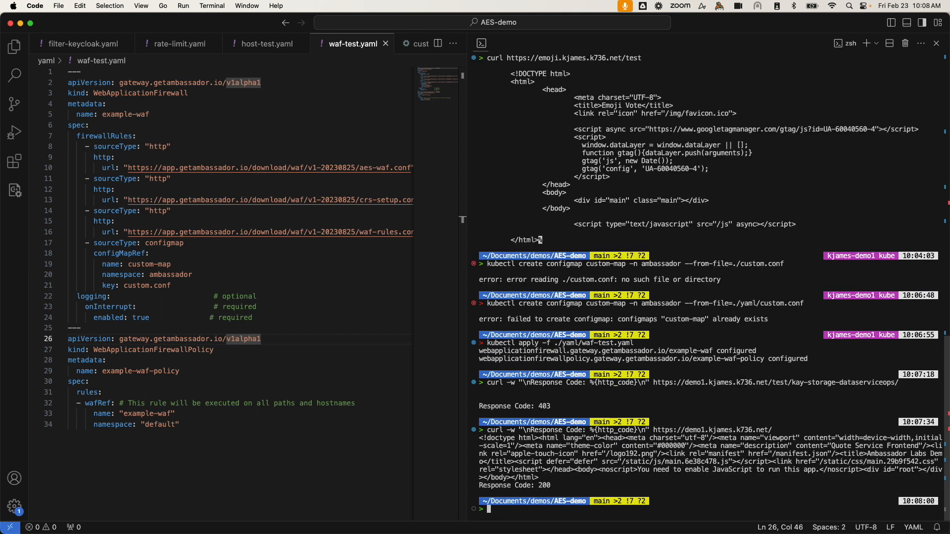